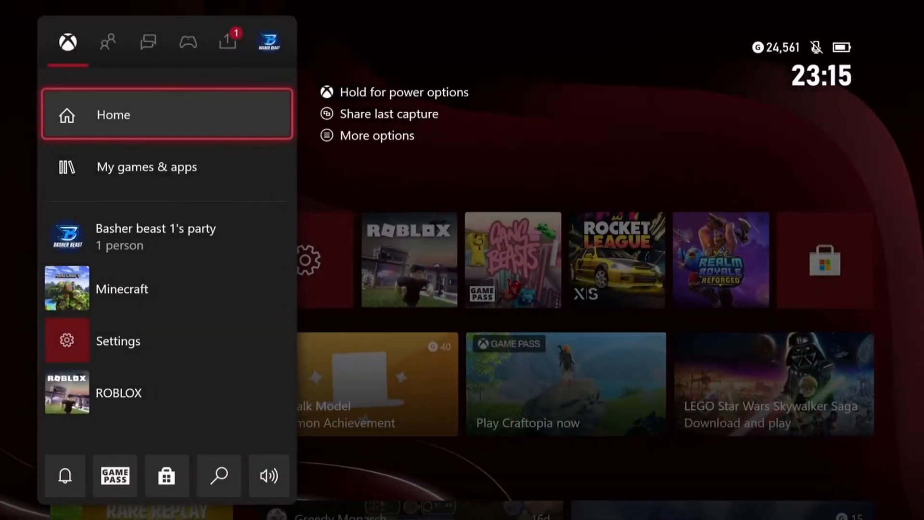
Reach the Capture & share options from the Xbox guide to start a Twitch live stream
left_click(227, 41)
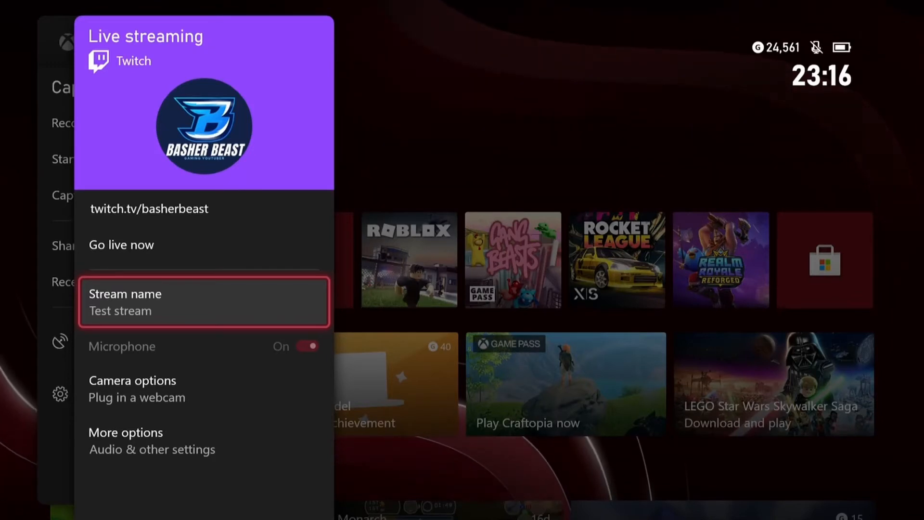
Check the Twitch streaming camera settings, which report no webcam, and return to the panel
left_click(133, 380)
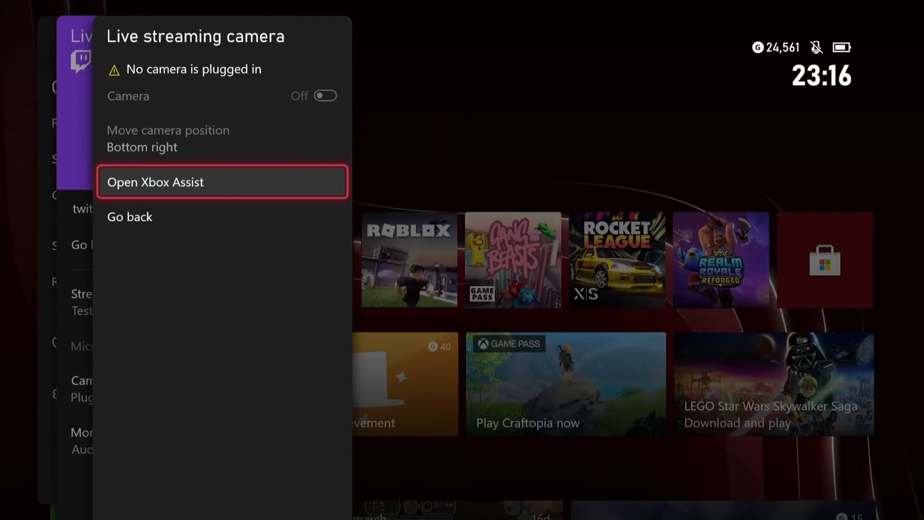
left_click(129, 216)
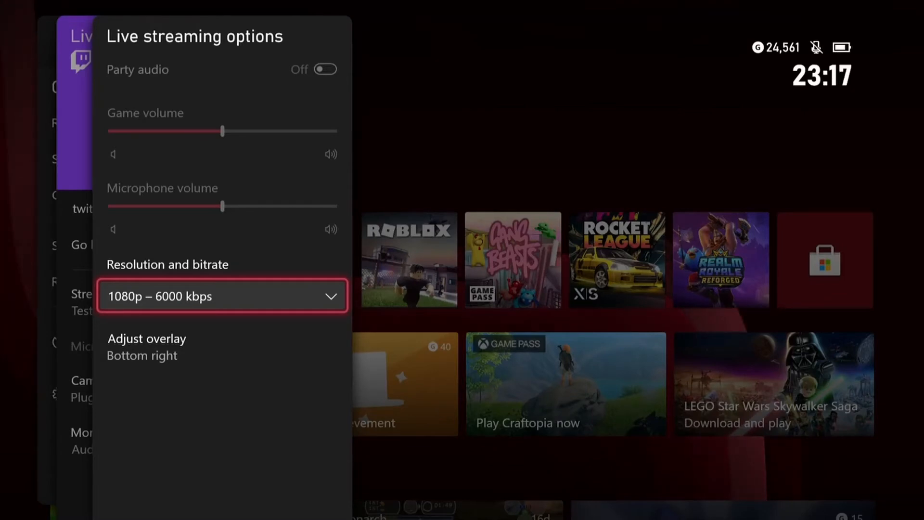
left_click(222, 296)
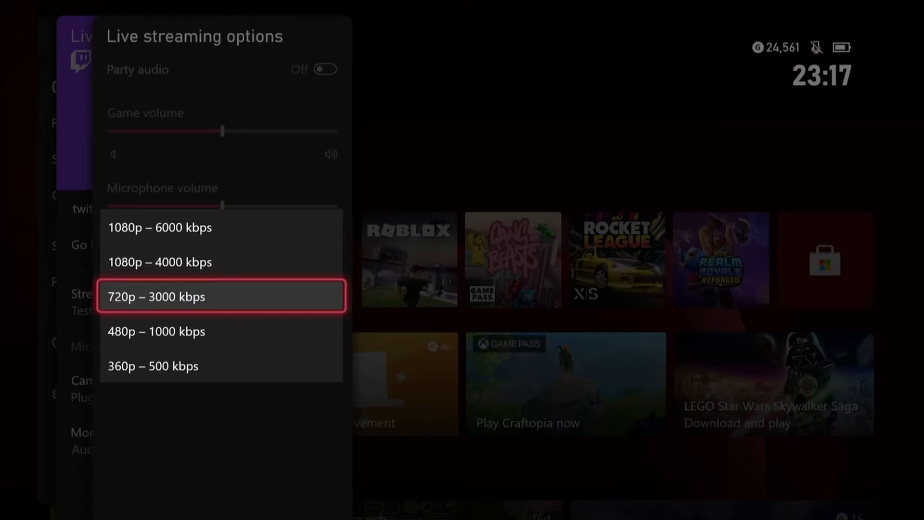
left_click(158, 296)
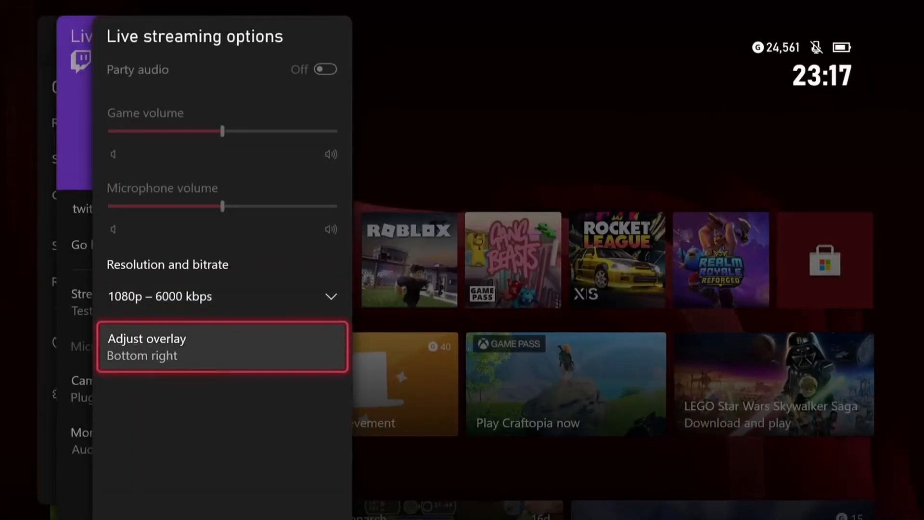
Place the streaming overlay in the bottom-right corner with the Compact display style
left_click(223, 347)
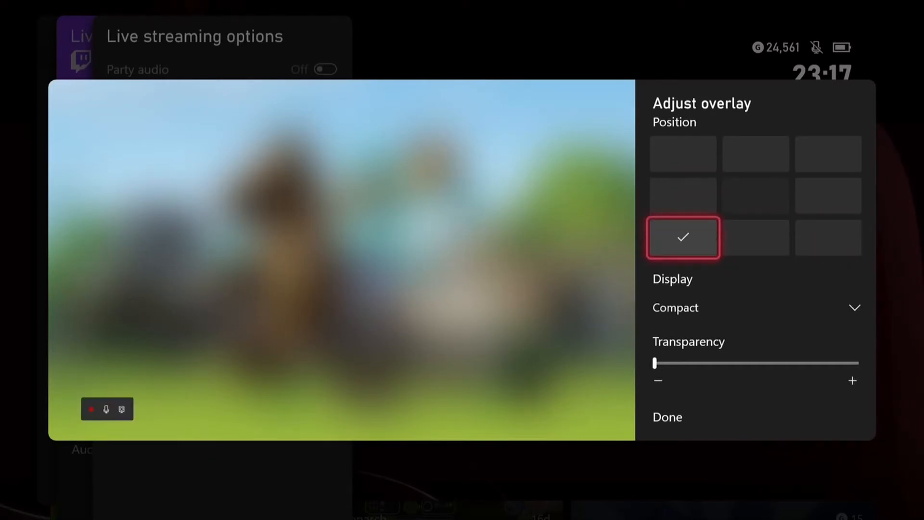
left_click(827, 238)
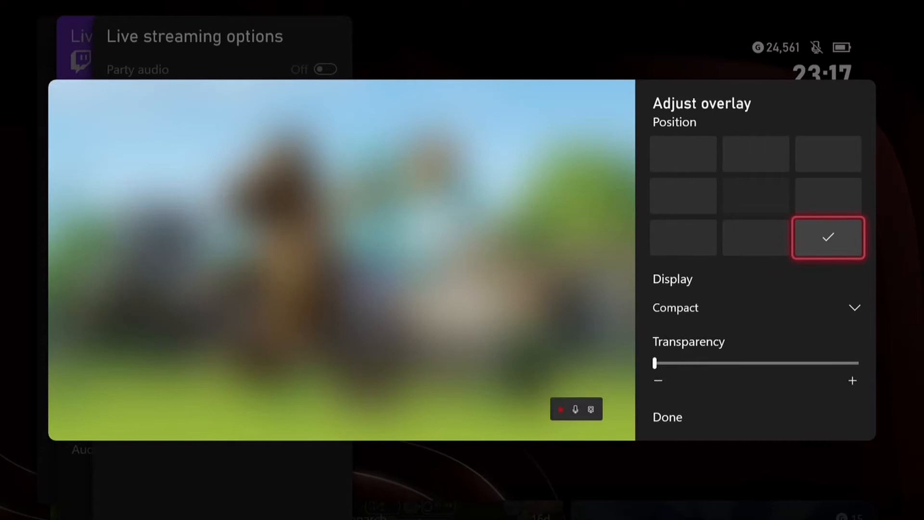
left_click(755, 307)
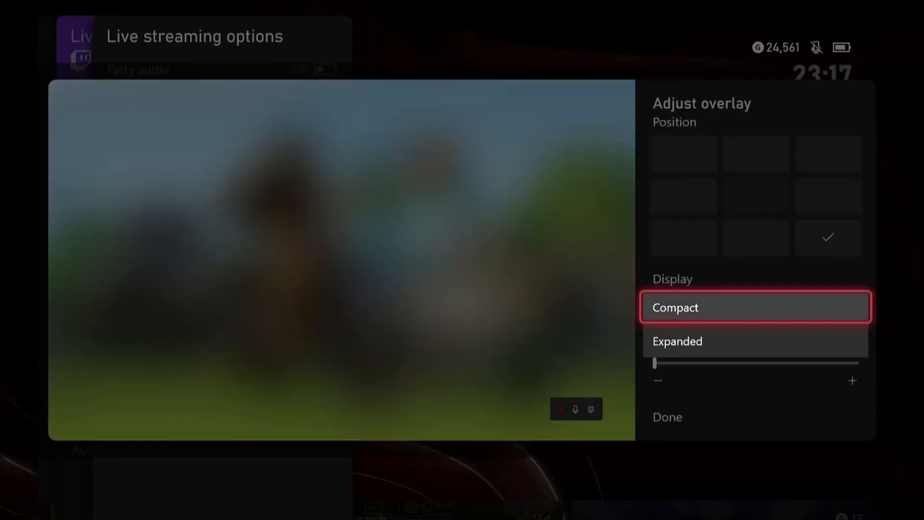
left_click(755, 341)
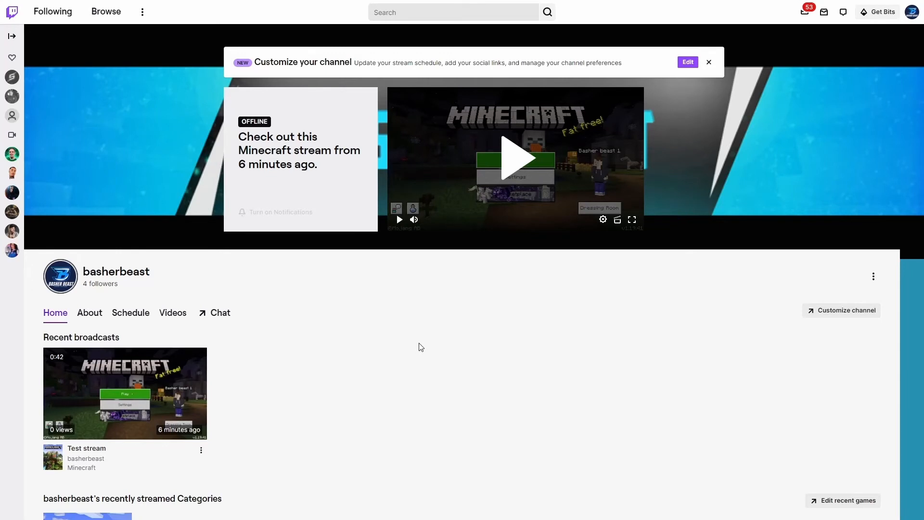
mouse_move(175, 311)
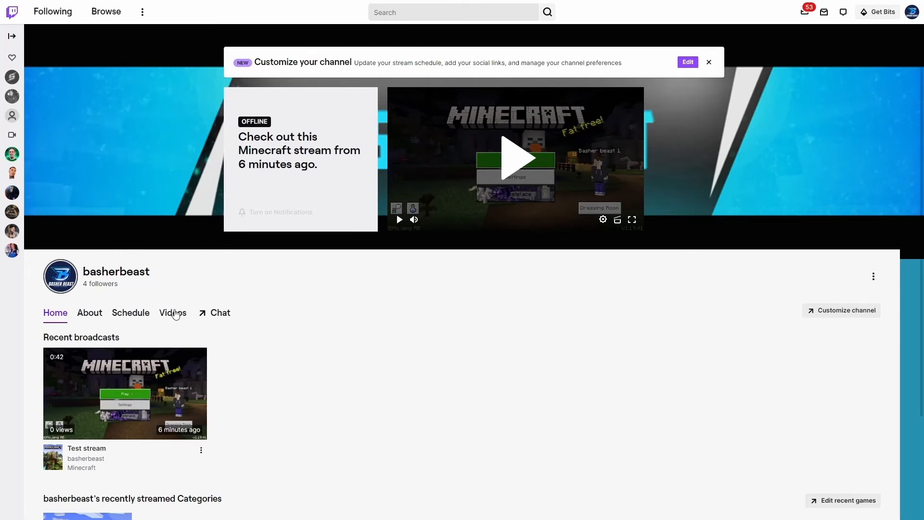
Reach Video Producer from the Twitch channel page via the profile account menu
left_click(201, 449)
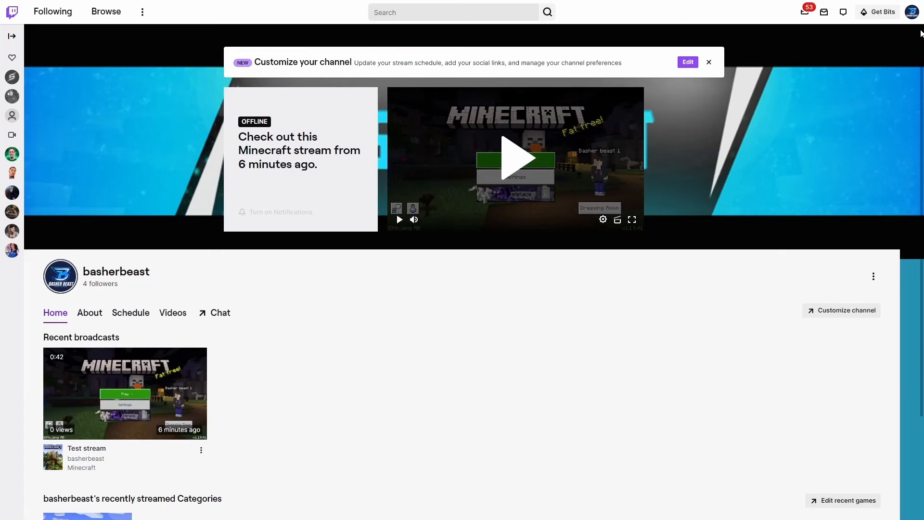
left_click(914, 11)
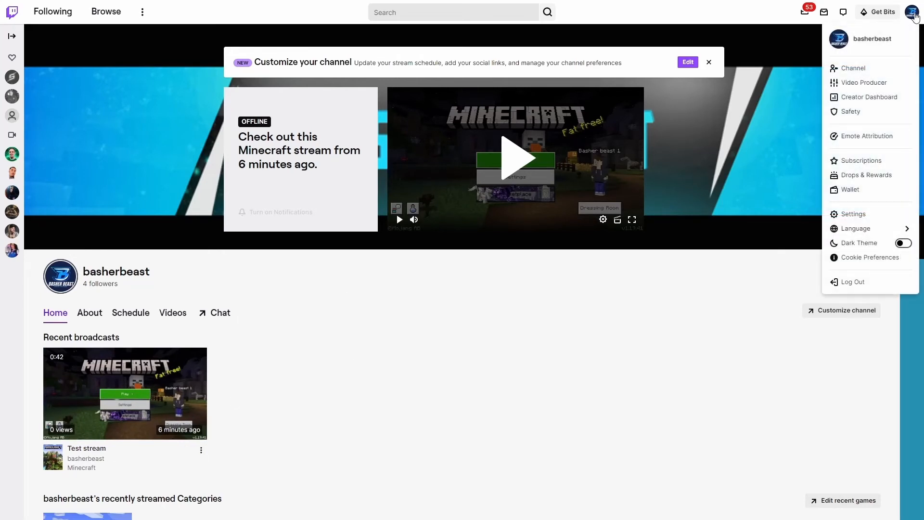
mouse_move(878, 52)
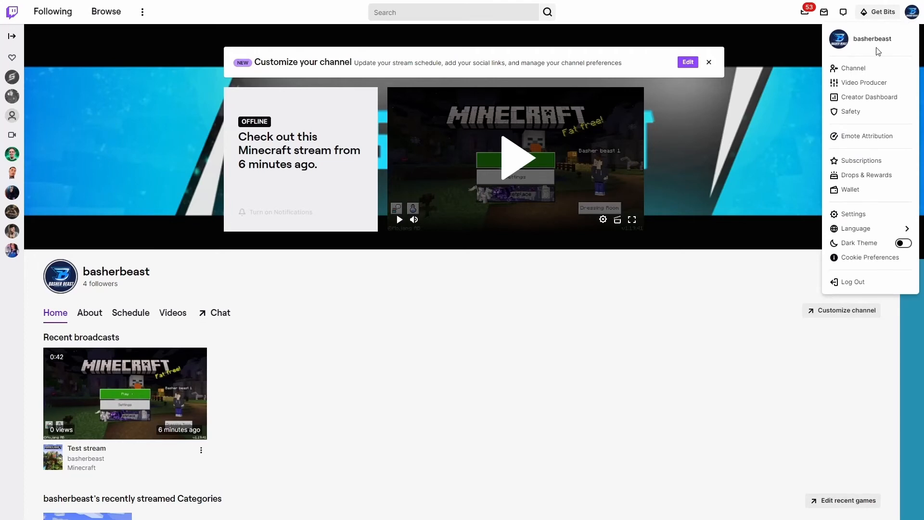
left_click(863, 82)
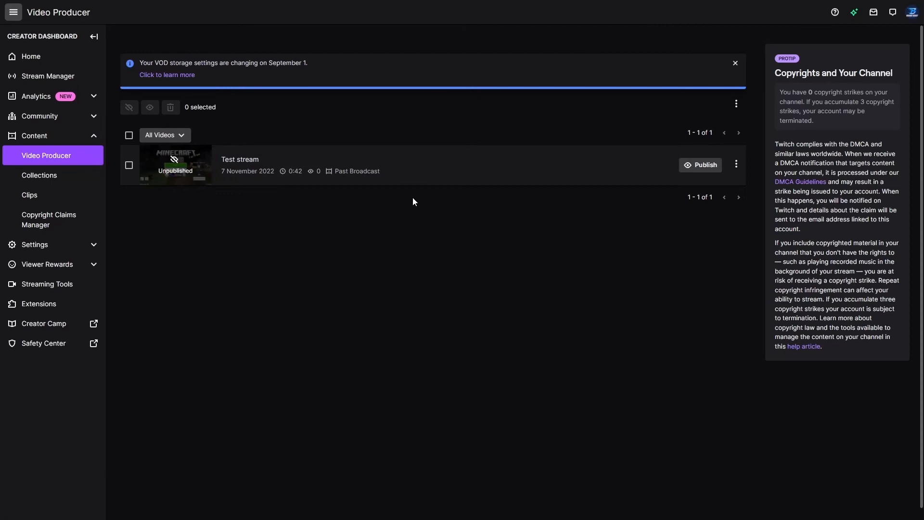
mouse_move(737, 165)
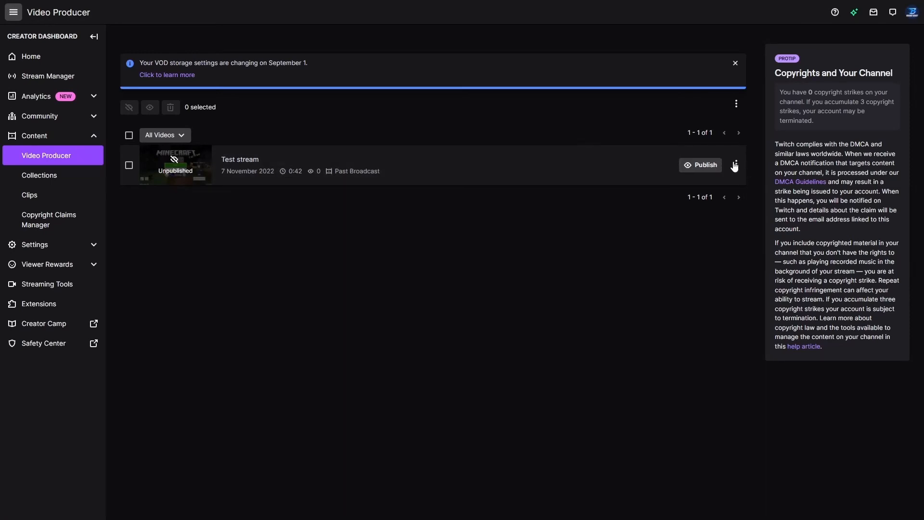
Download the Test stream past broadcast as an MP4 from its three-dot options menu
left_click(735, 164)
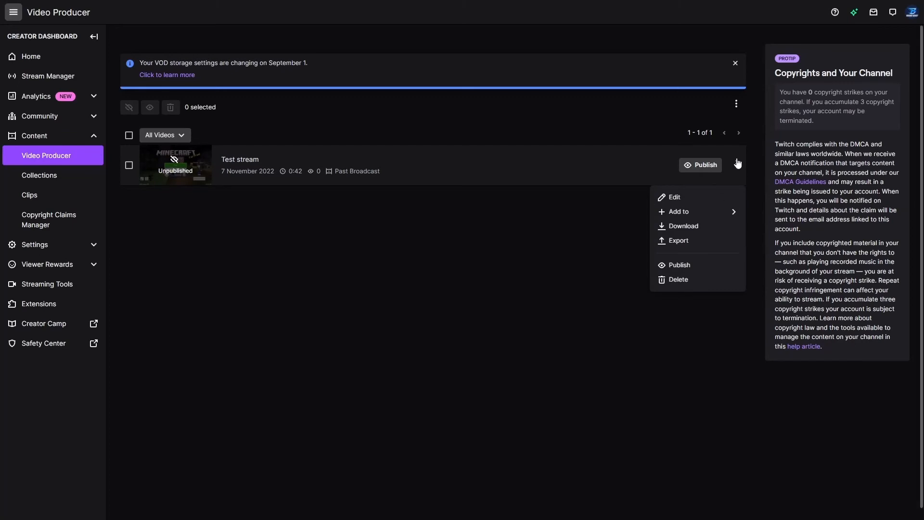
mouse_move(677, 241)
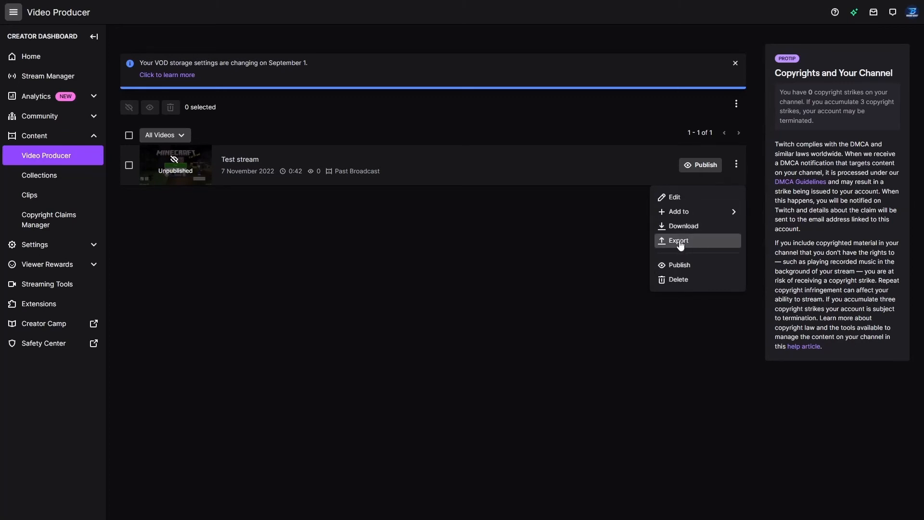
left_click(683, 225)
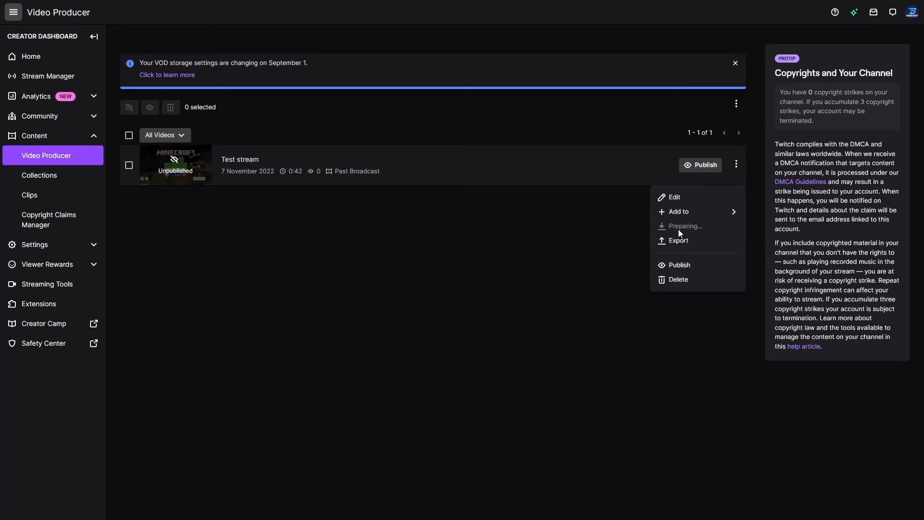
mouse_move(689, 235)
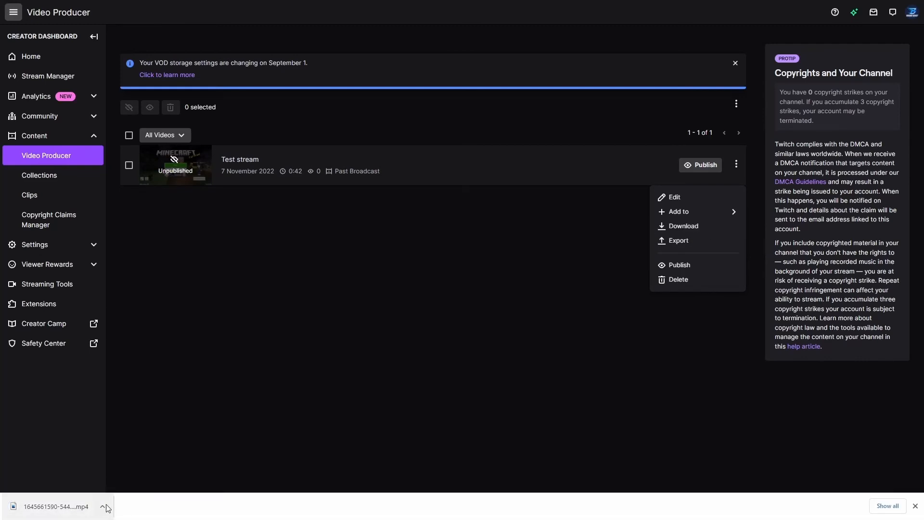
mouse_move(237, 336)
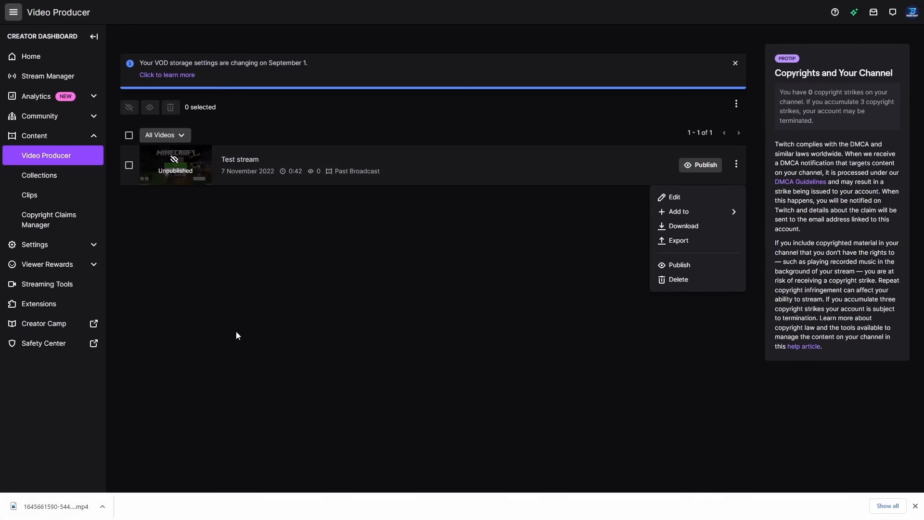
mouse_move(917, 511)
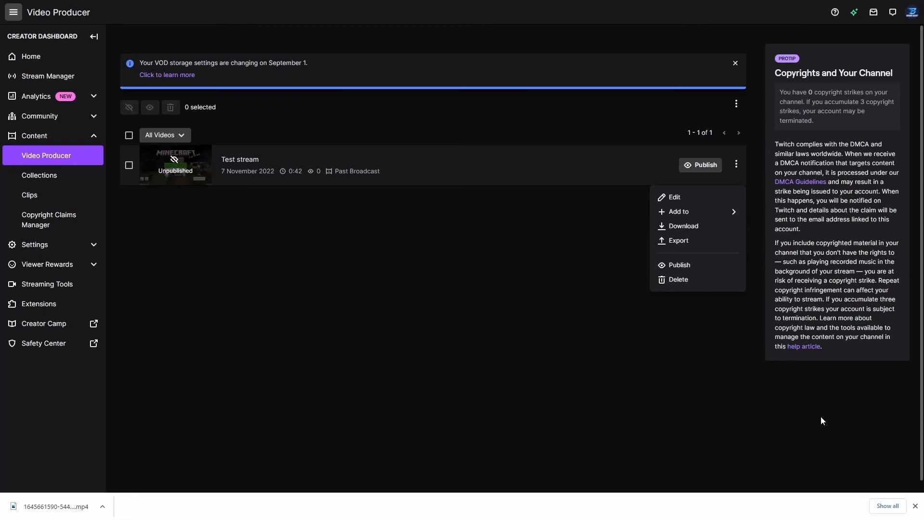
mouse_move(518, 262)
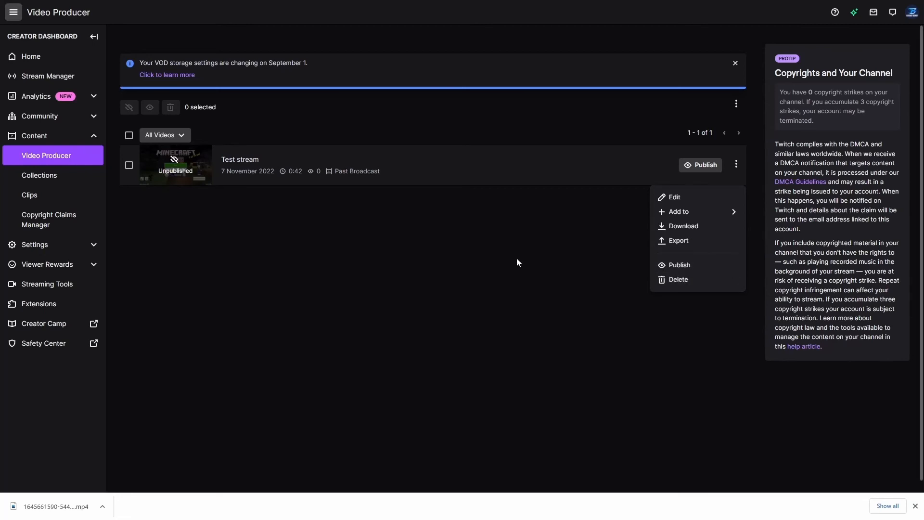